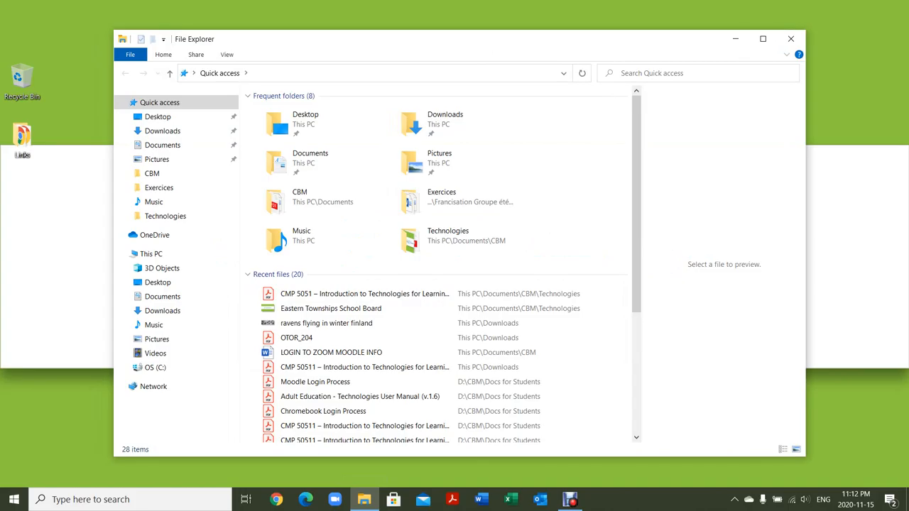
- Close the Quick access window and select the new Documents shortcut on the desktop
click(162, 145)
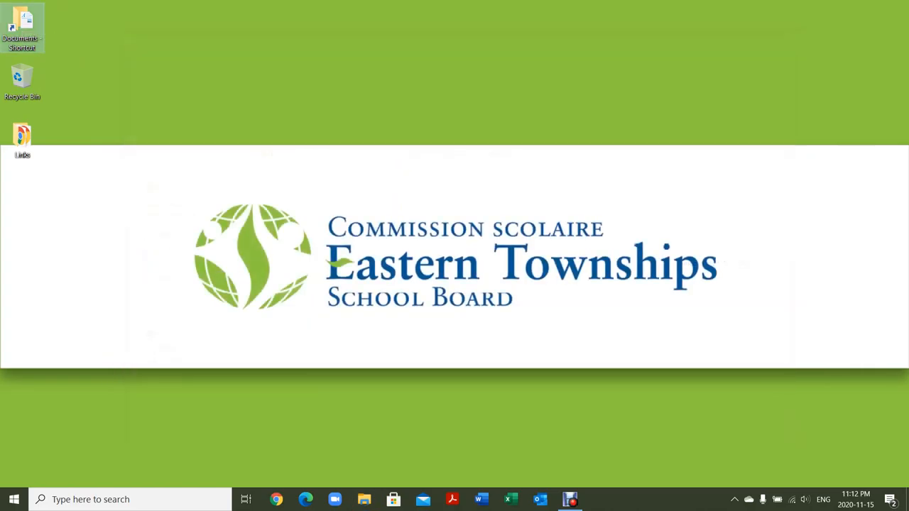
click(364, 501)
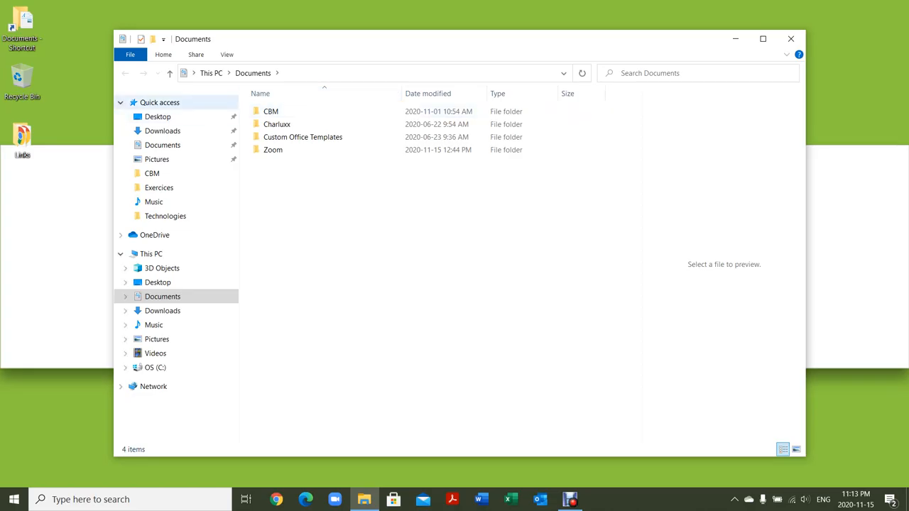
- Browse the Desktop, Downloads and Pictures folders from Quick access
click(158, 116)
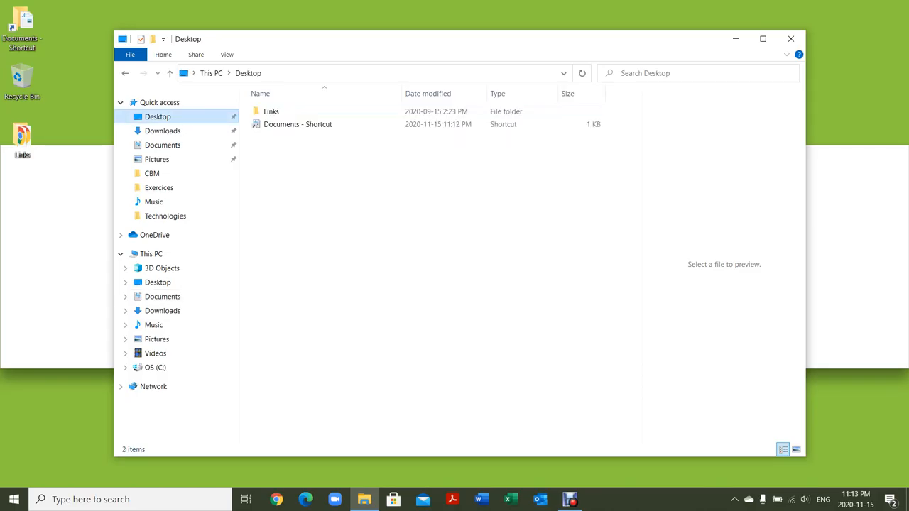
click(162, 130)
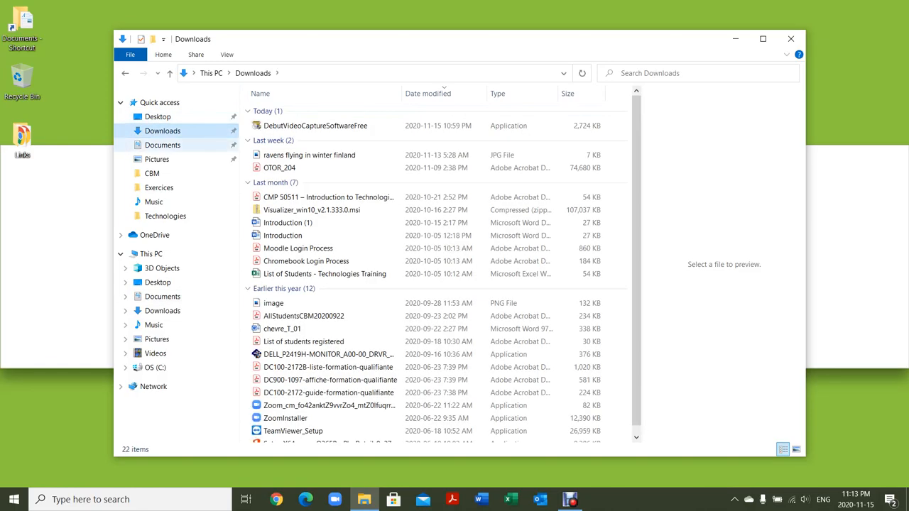
click(156, 159)
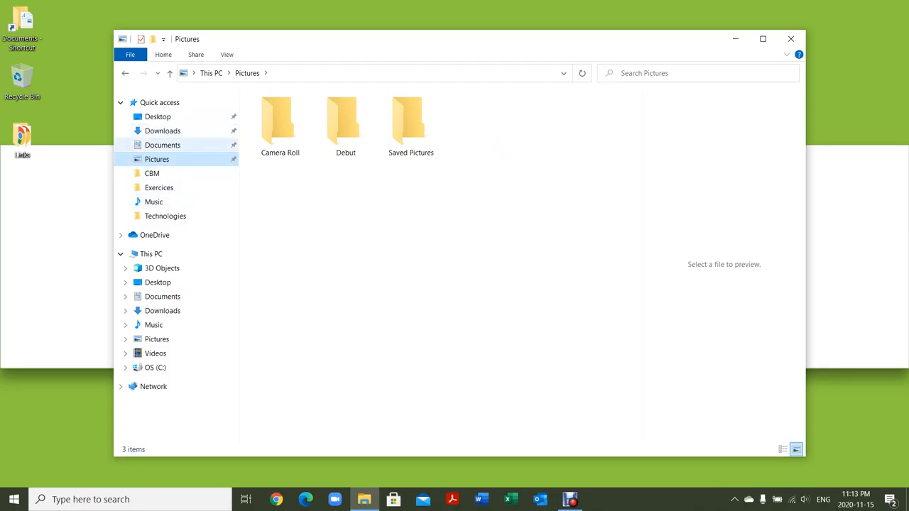
- Return to Documents and open the CBM folder
click(162, 145)
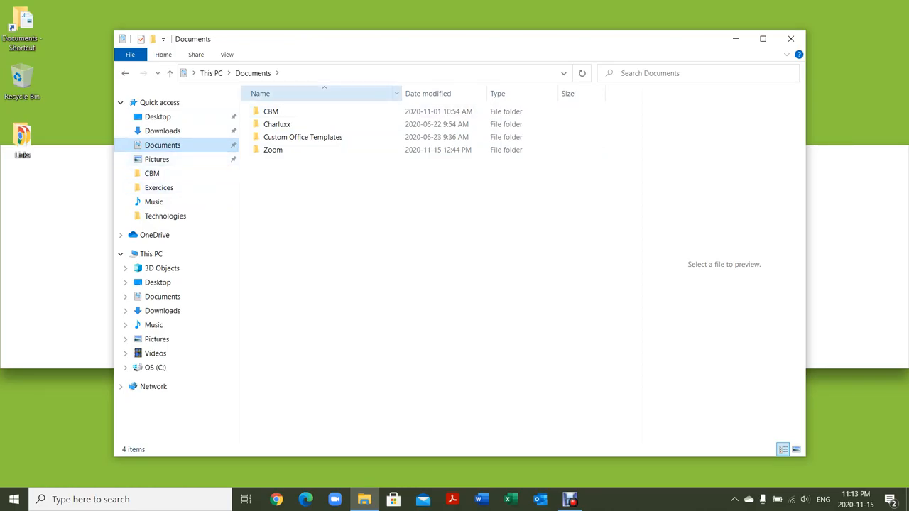
click(270, 111)
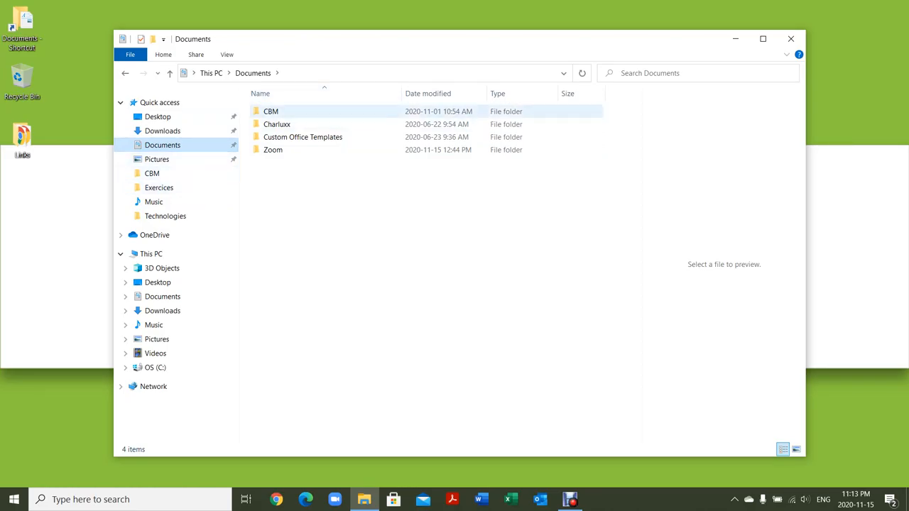
double_click(270, 111)
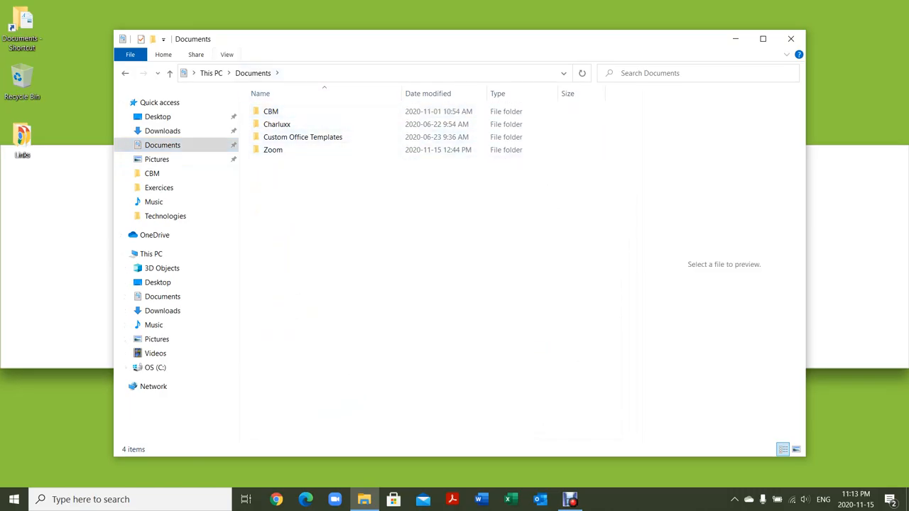
click(227, 54)
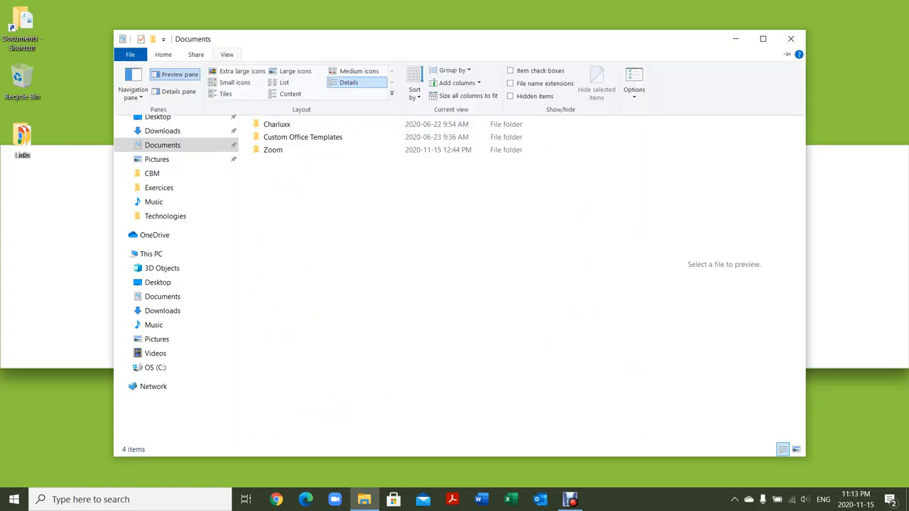
click(241, 71)
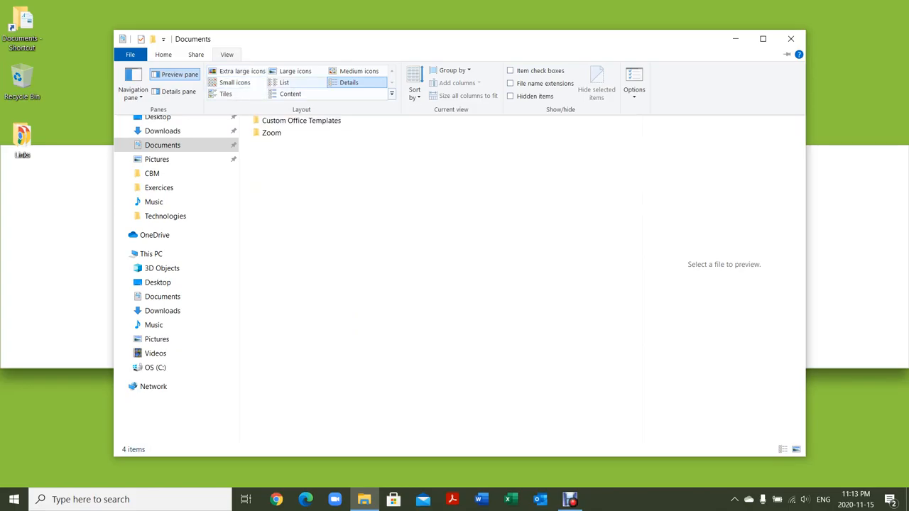
click(349, 82)
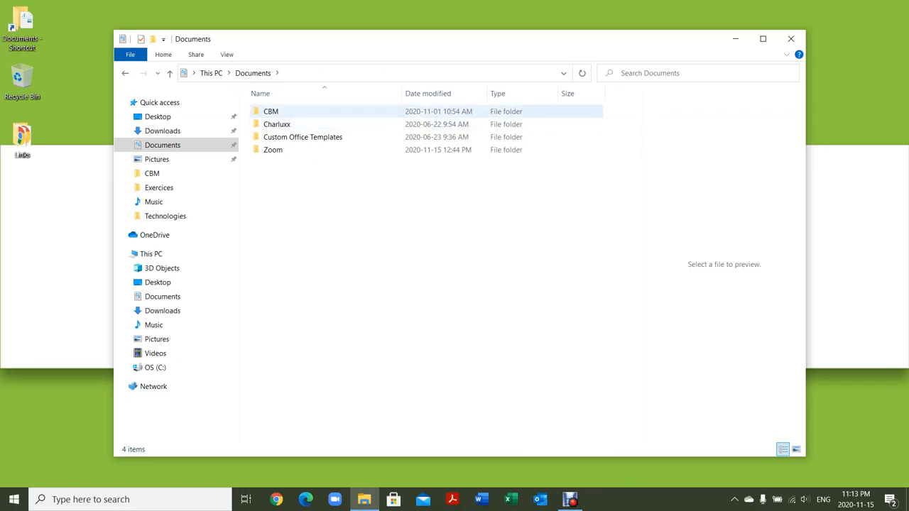
- Sort Documents by date modified, then reverse and restore the date sort in Downloads
click(428, 94)
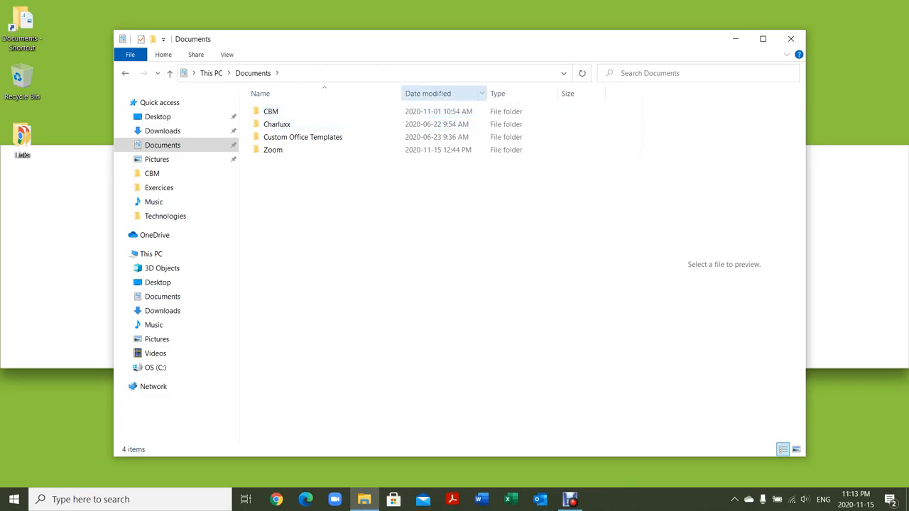
click(428, 94)
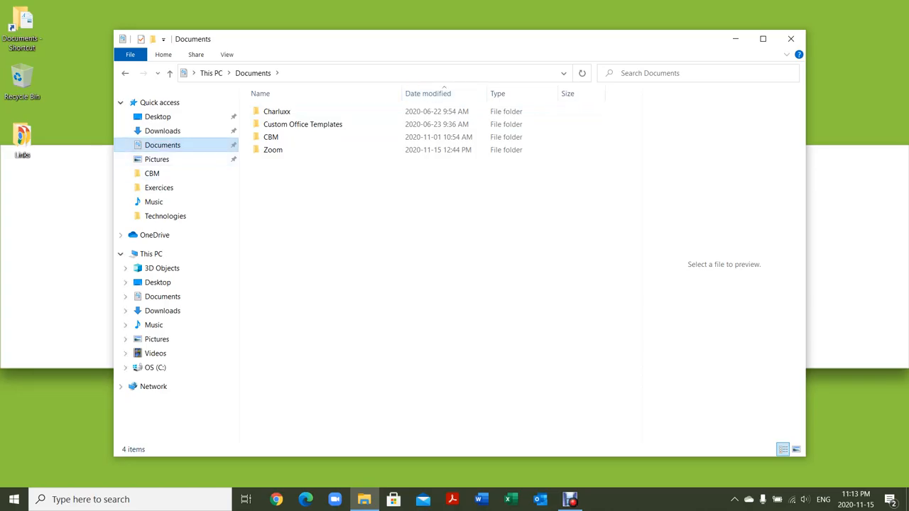
click(162, 131)
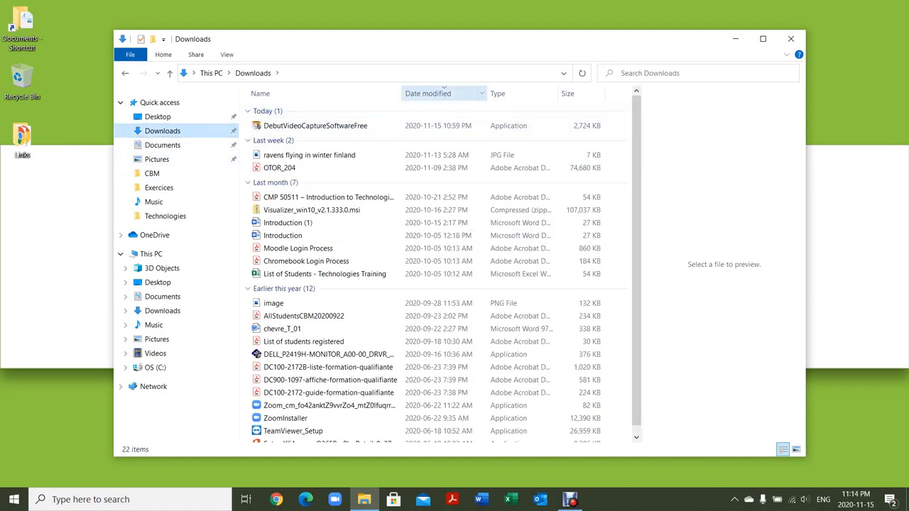
click(428, 93)
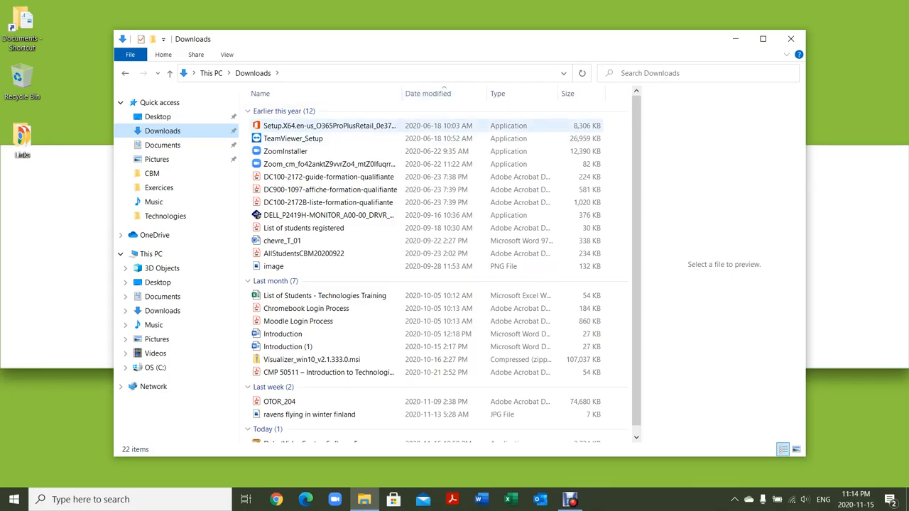
click(428, 94)
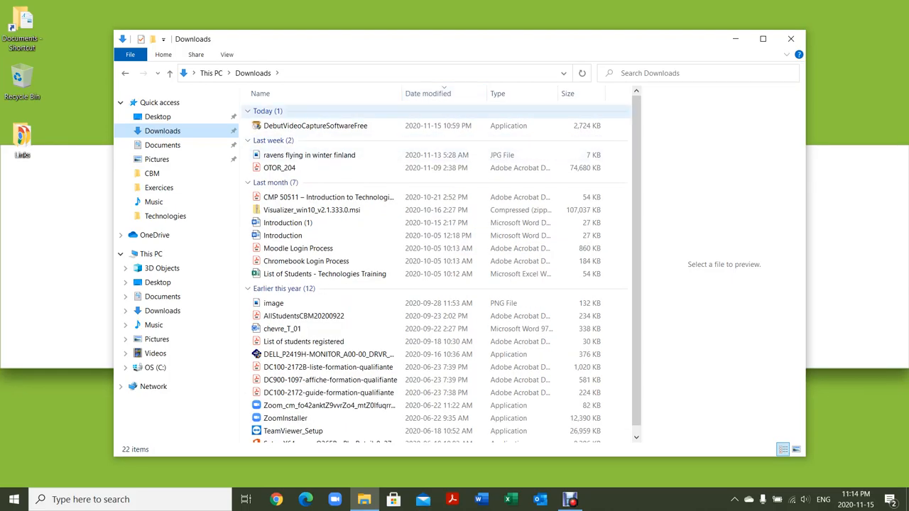
- Return to the Documents folder and adjust the View options
click(307, 262)
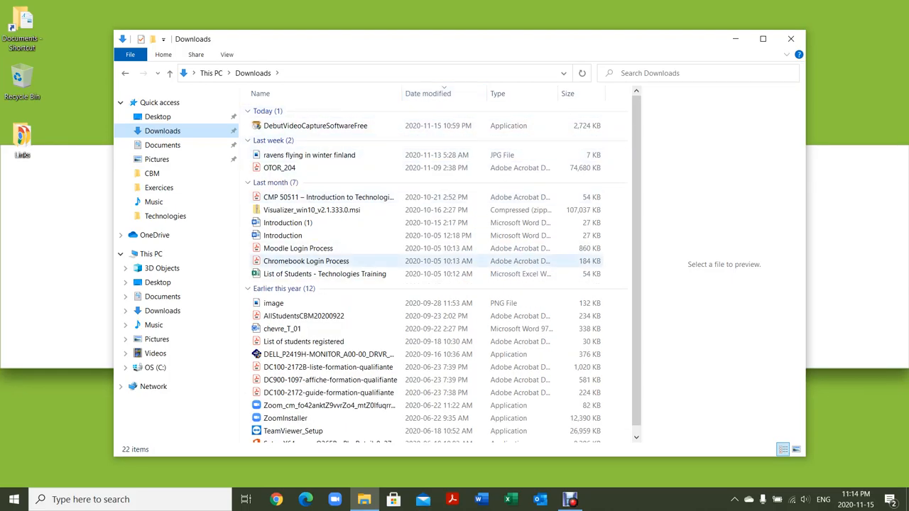
click(162, 145)
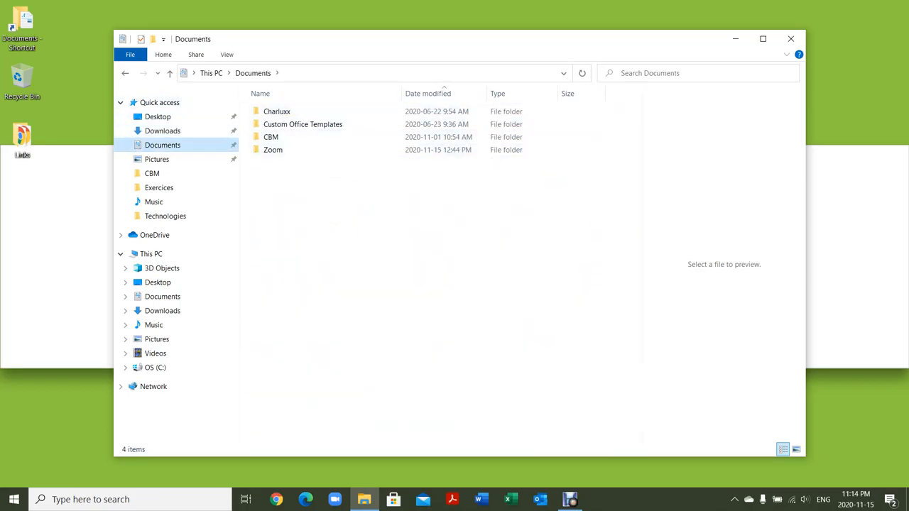
click(228, 54)
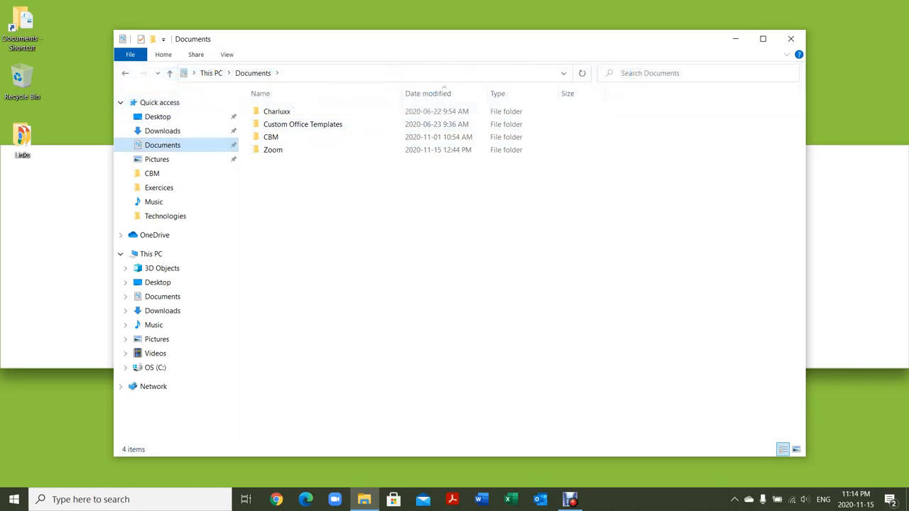
click(228, 54)
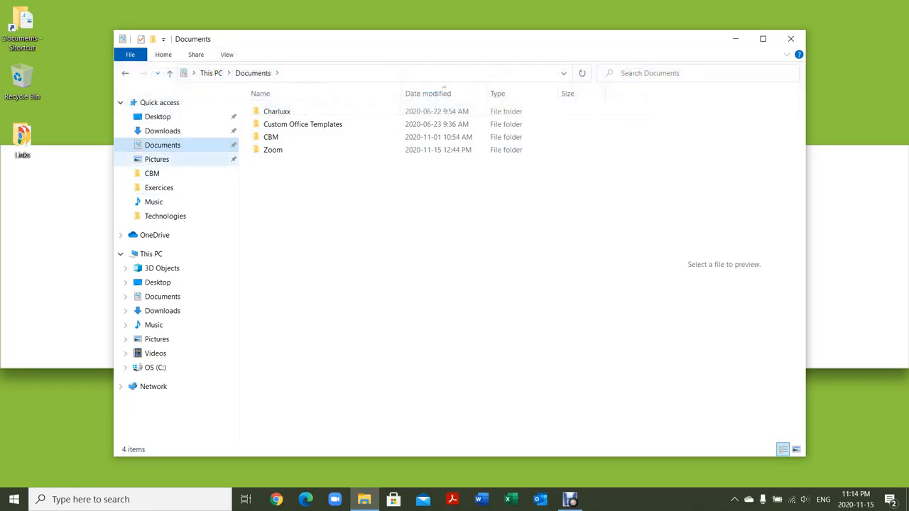
click(162, 131)
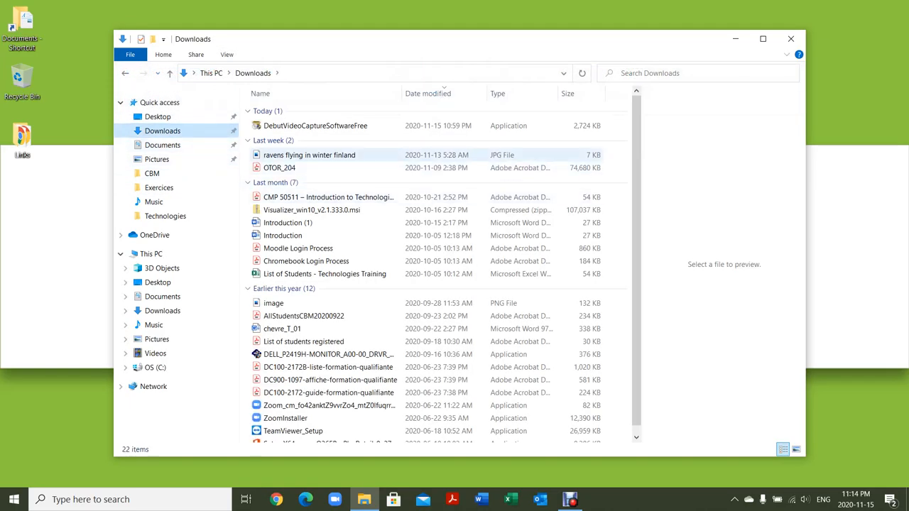
click(310, 155)
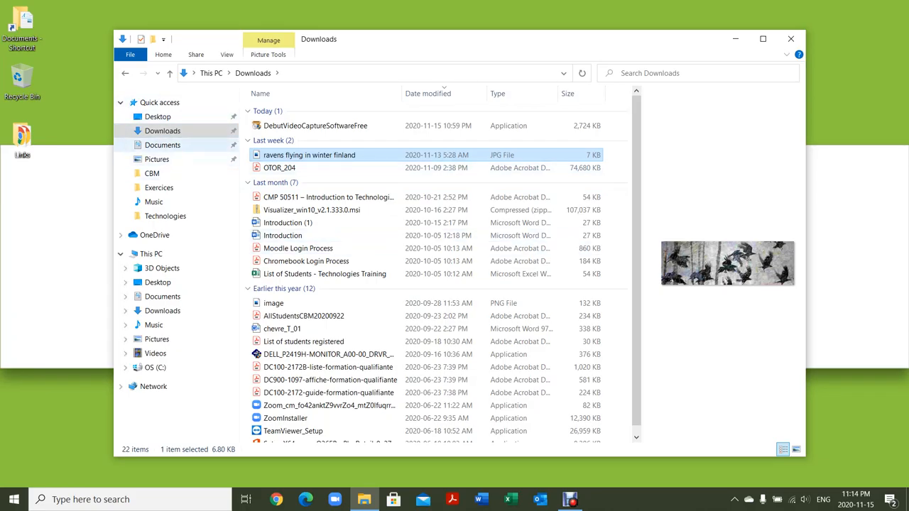
click(162, 145)
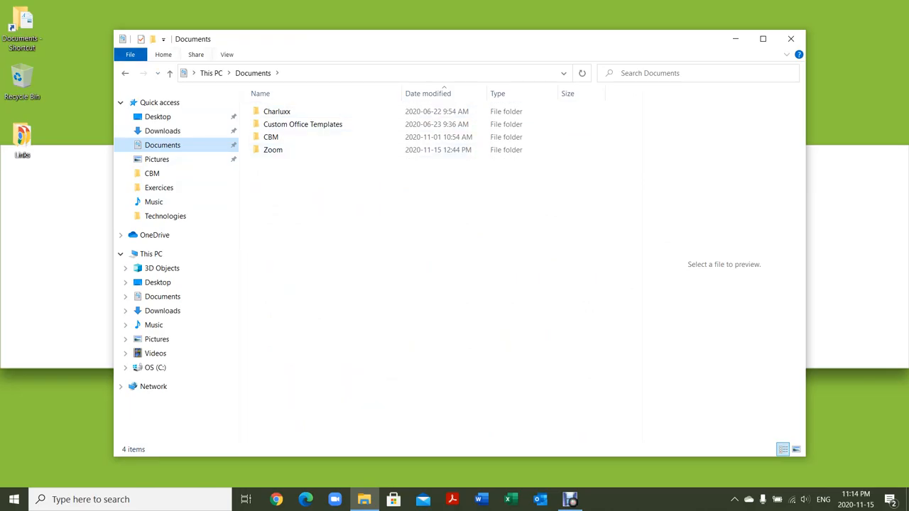
- With the Details pane on, select the ravens flying in winter finland JPG in Downloads to show its 608×200, 6.80 KB details
click(227, 54)
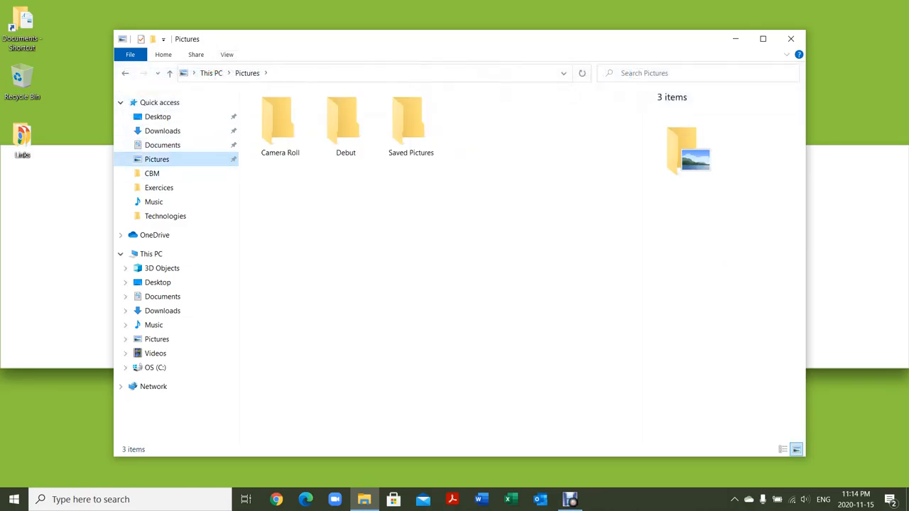
click(162, 131)
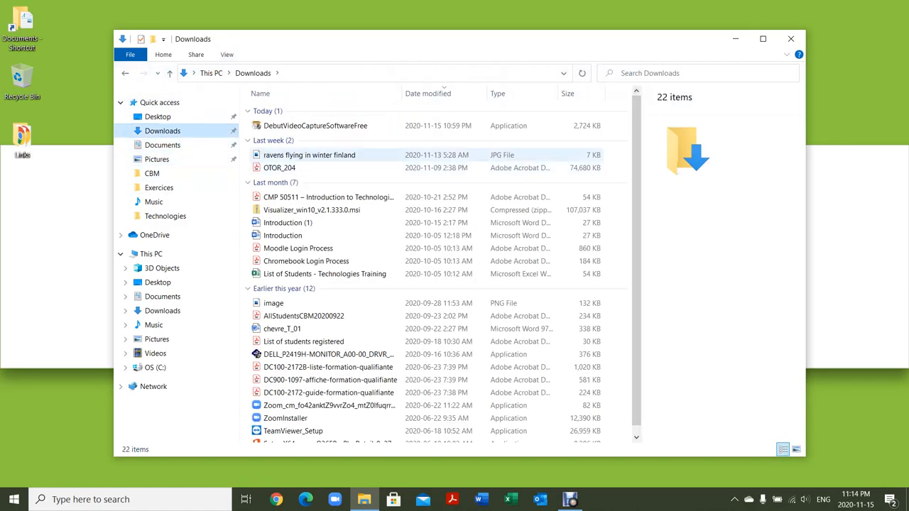
click(310, 155)
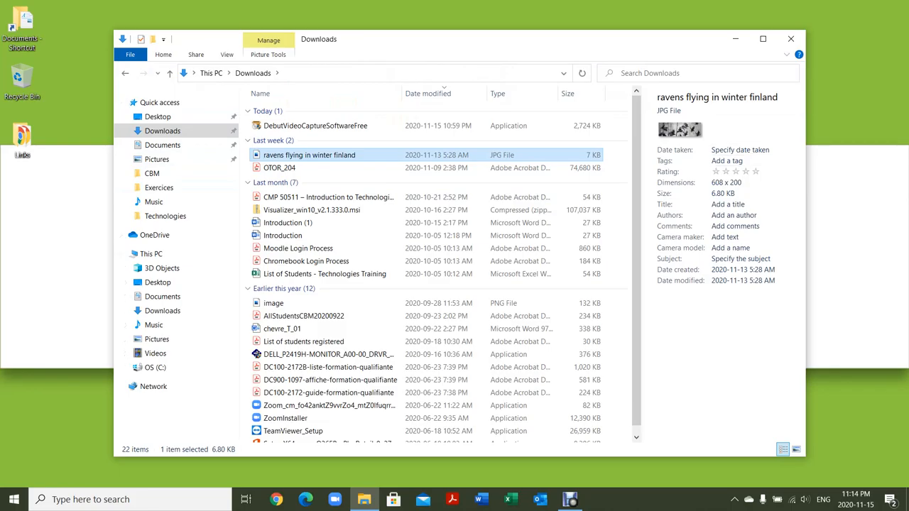